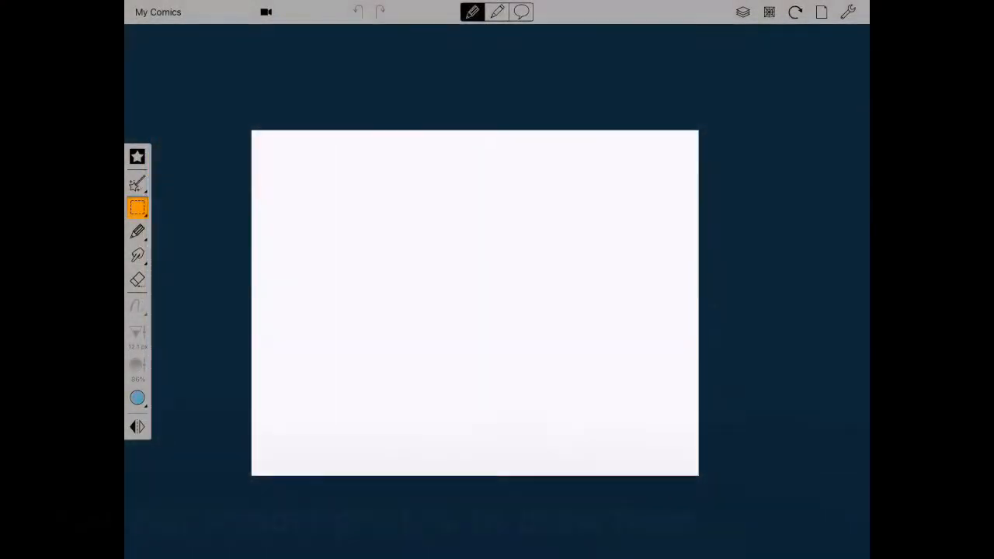
- Paste the imported childhood photo, then enlarge it toward the upper left and confirm
left_click(137, 207)
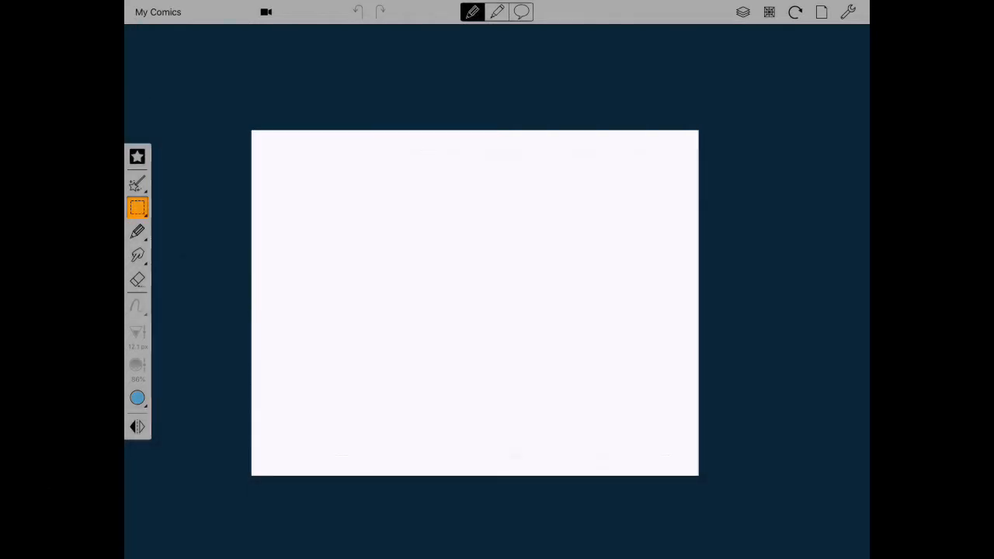
left_click(137, 207)
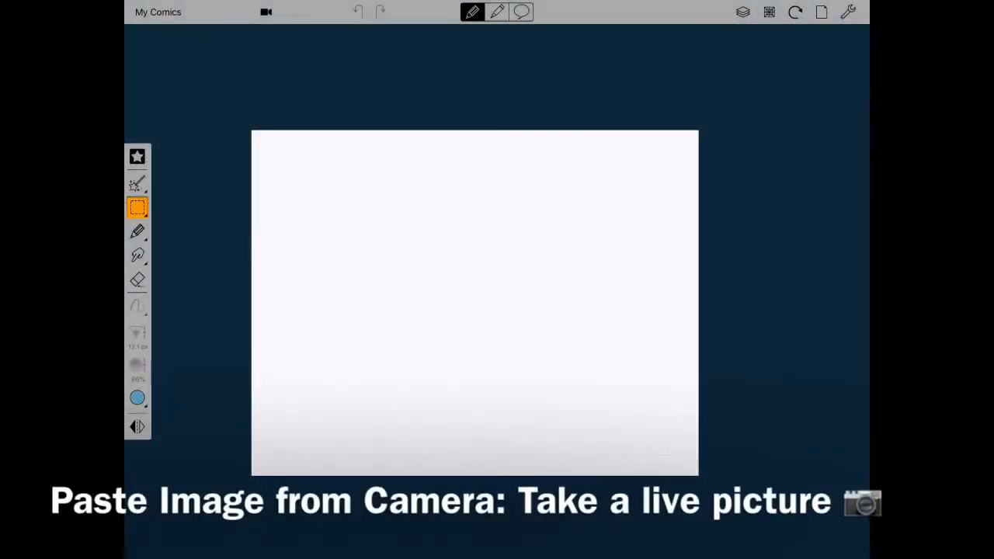
left_click(138, 208)
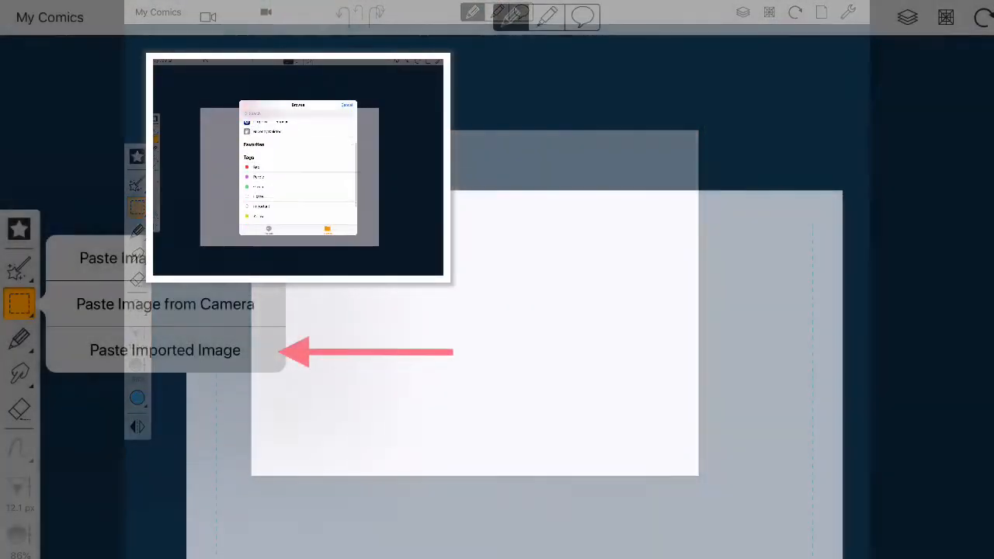
left_click(165, 350)
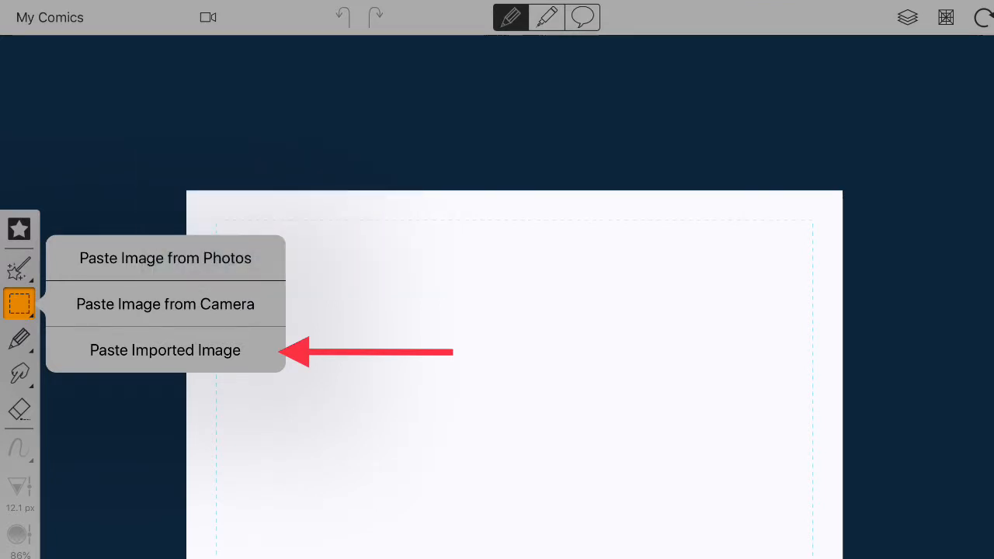
left_click(165, 349)
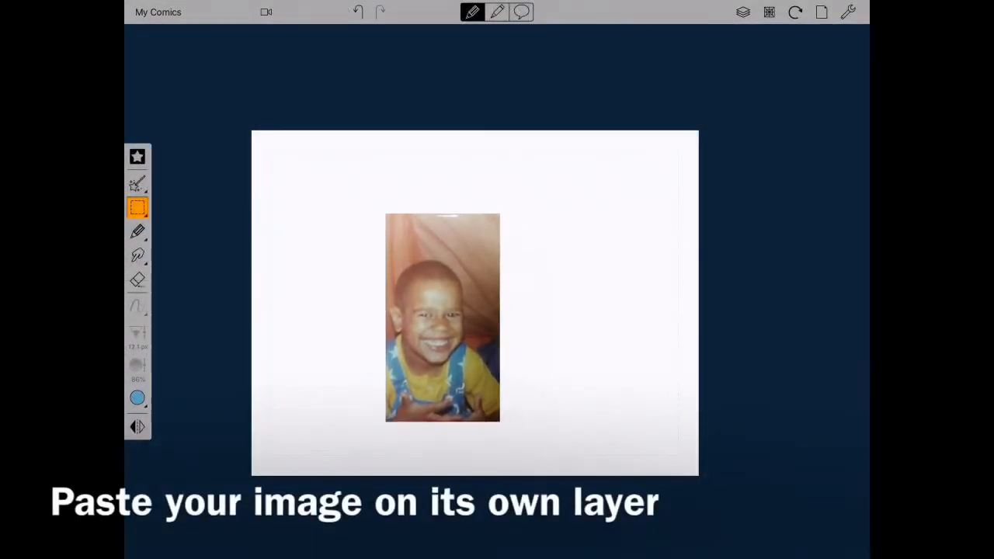
left_click_drag(442, 318, 359, 280)
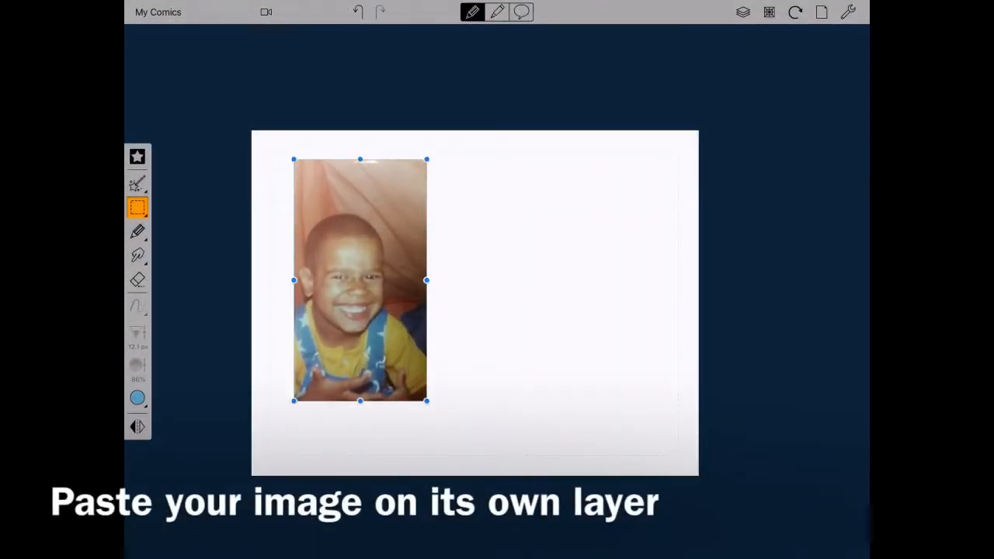
left_click(743, 12)
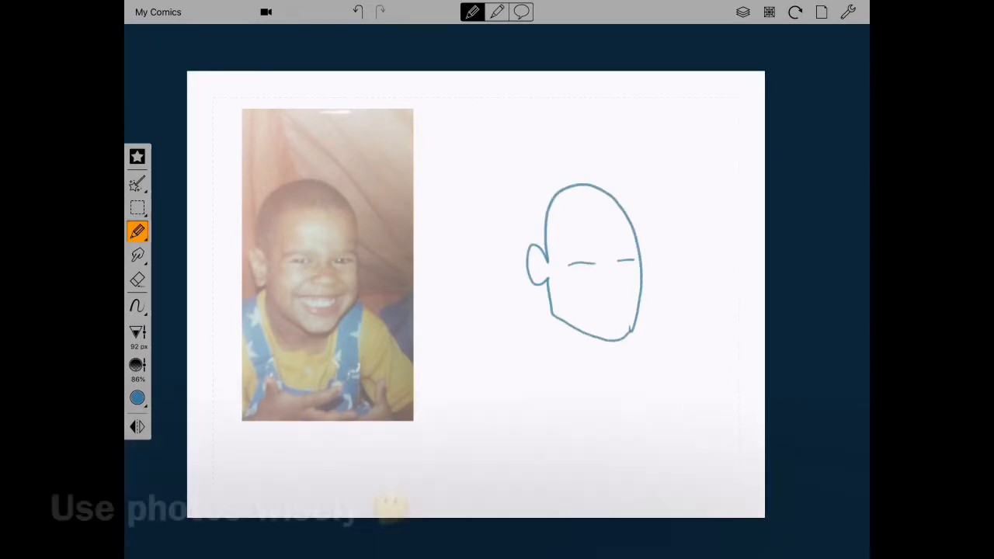
- Draw the nose and smiling mouth on the head sketch beside the photo
left_click_drag(574, 264, 621, 295)
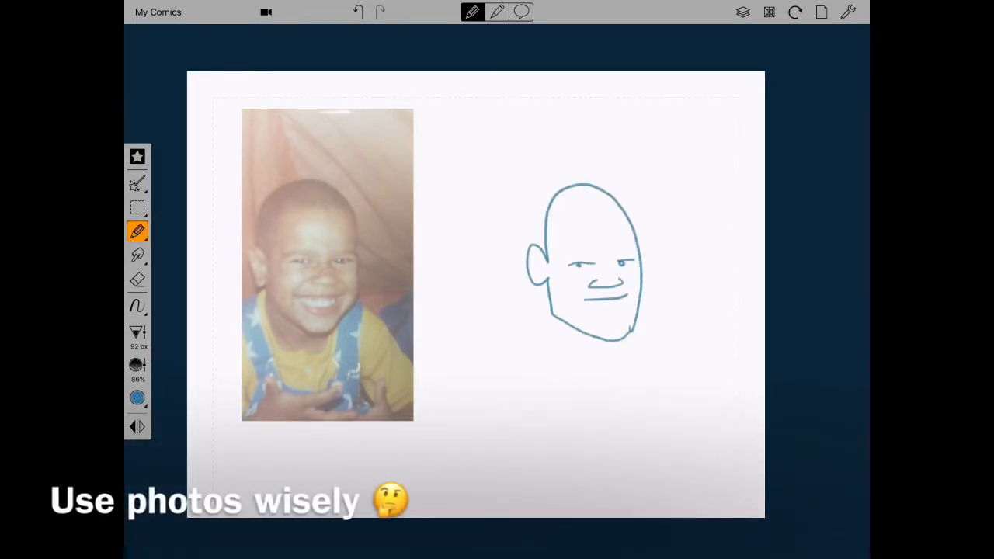